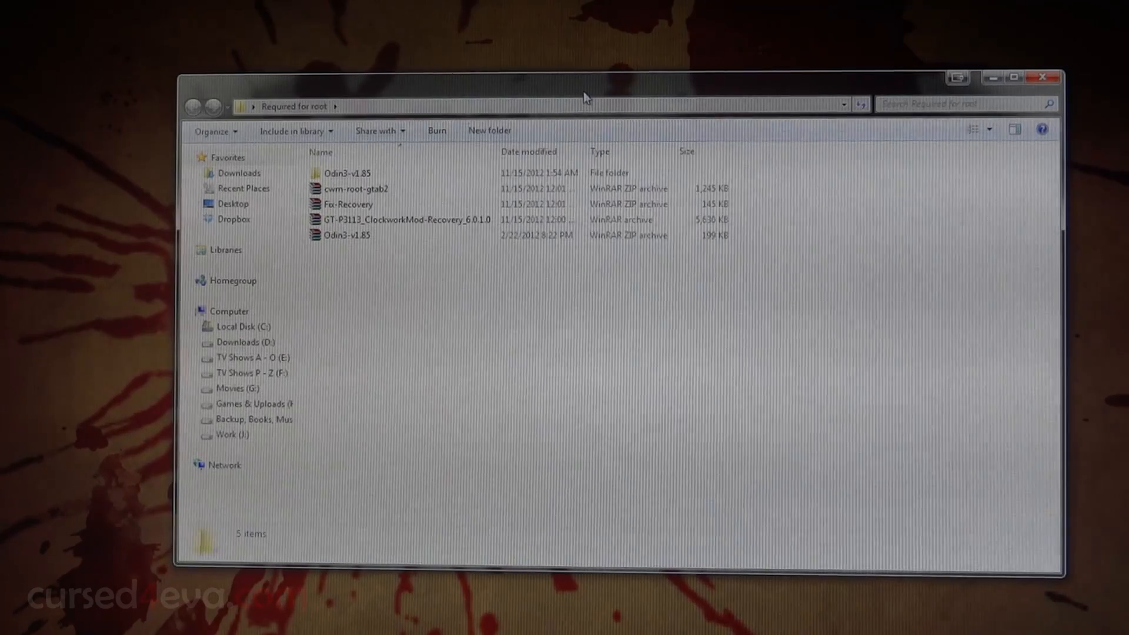
mouse_move(353, 184)
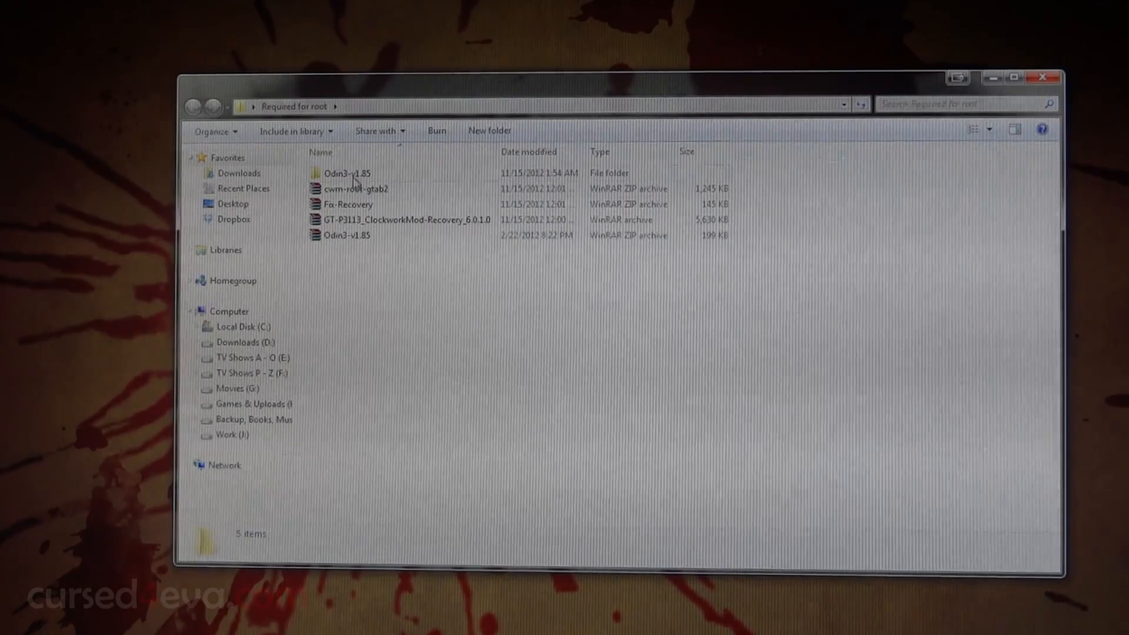
click(345, 235)
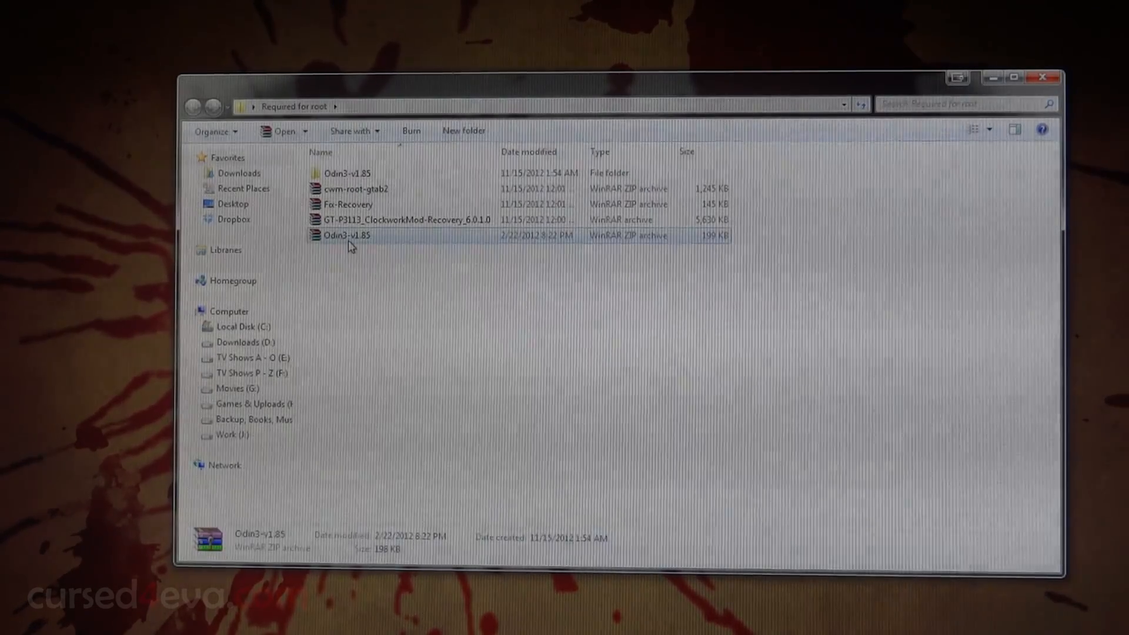
click(355, 189)
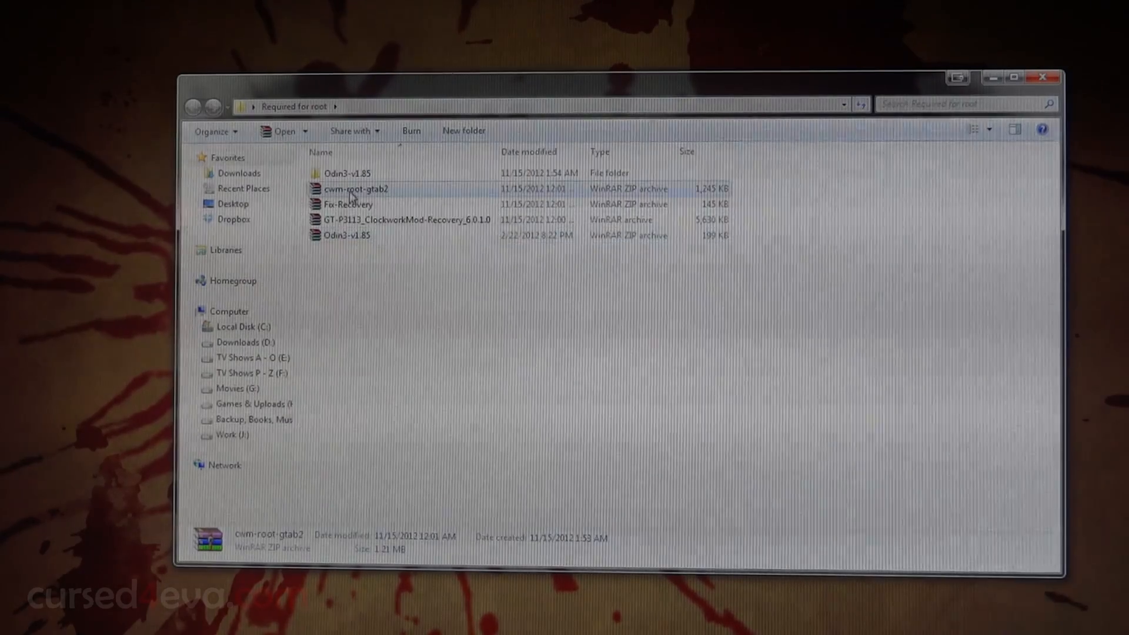
click(348, 203)
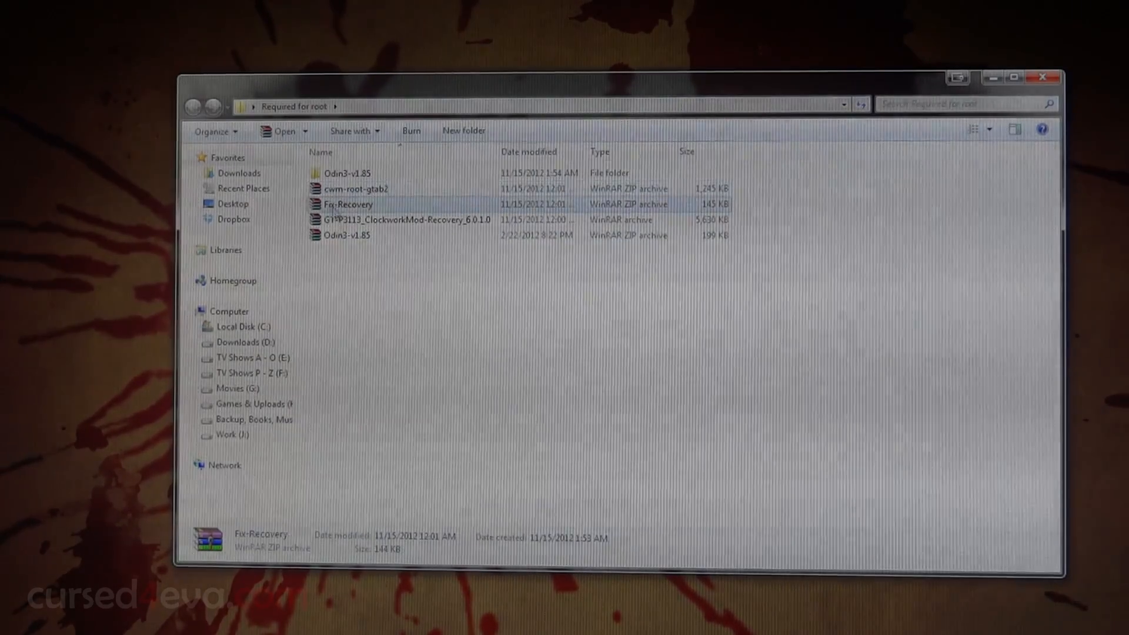
mouse_move(348, 203)
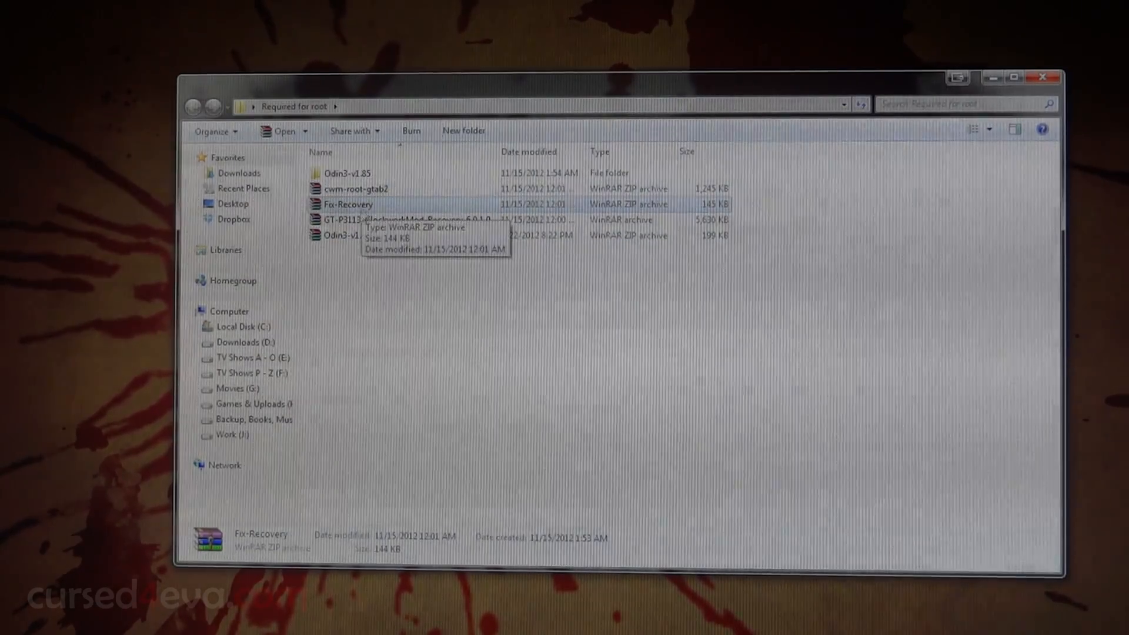
click(402, 220)
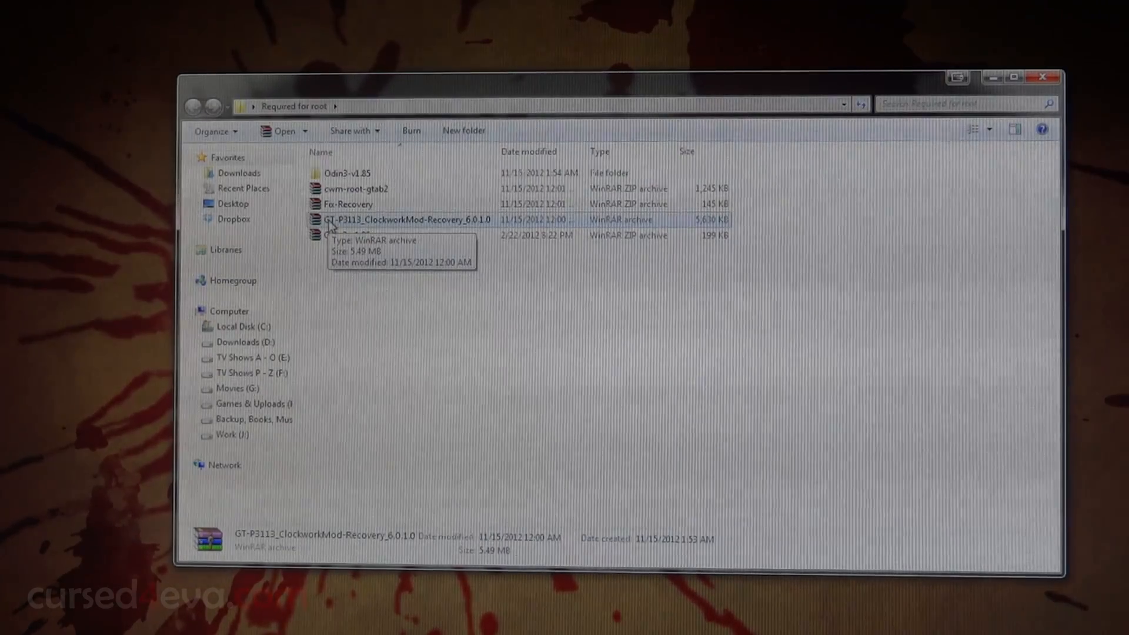
mouse_move(348, 235)
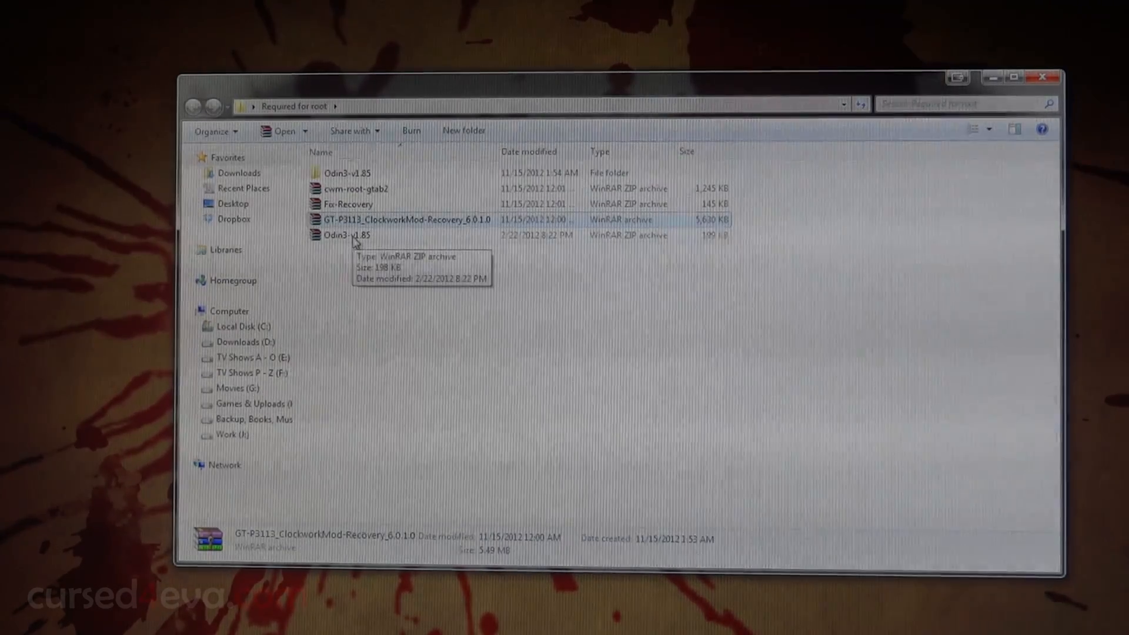